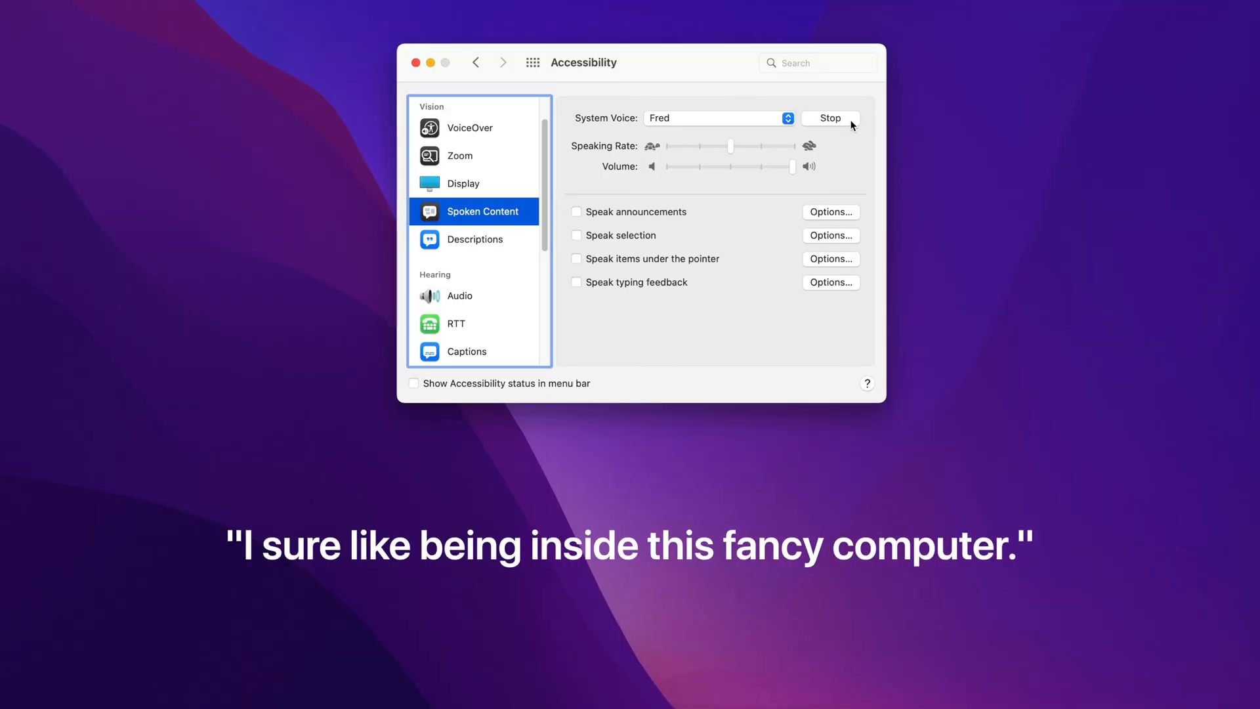
Stop the Fred voice sample, then play a preview of the Princess voice
{"action": "left_click", "coordinate": [830, 118]}
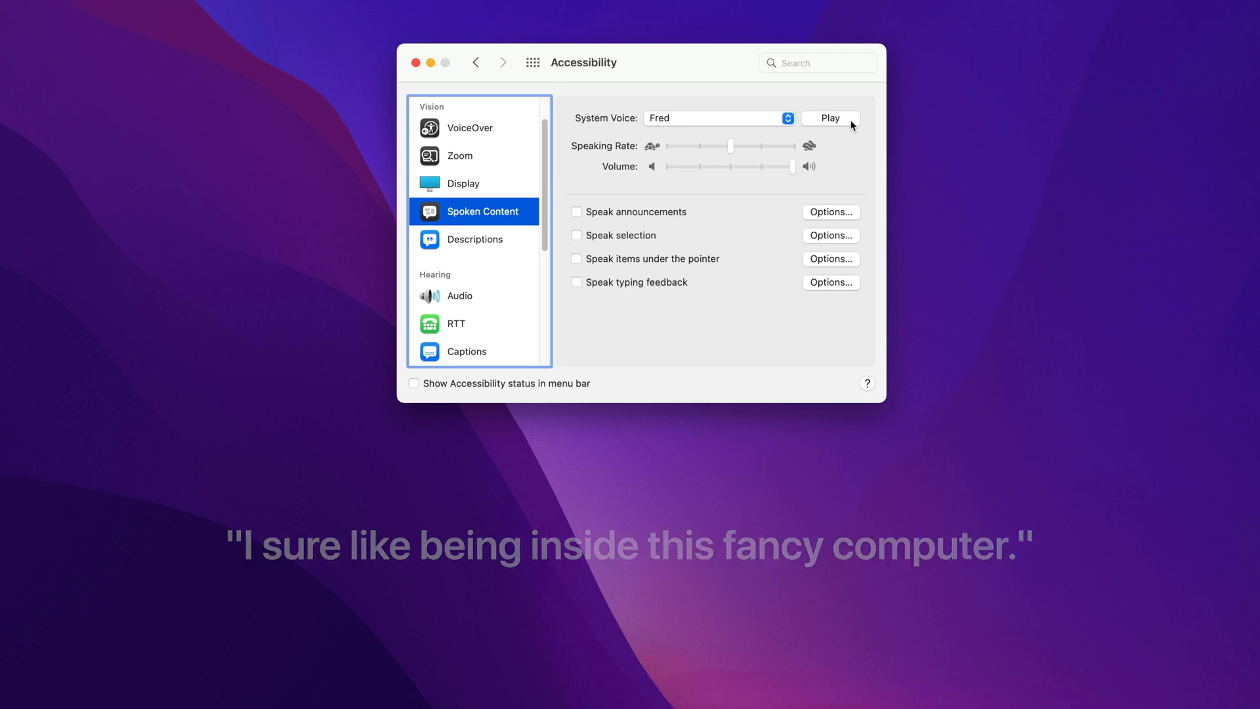
{"action": "left_click", "coordinate": [830, 118]}
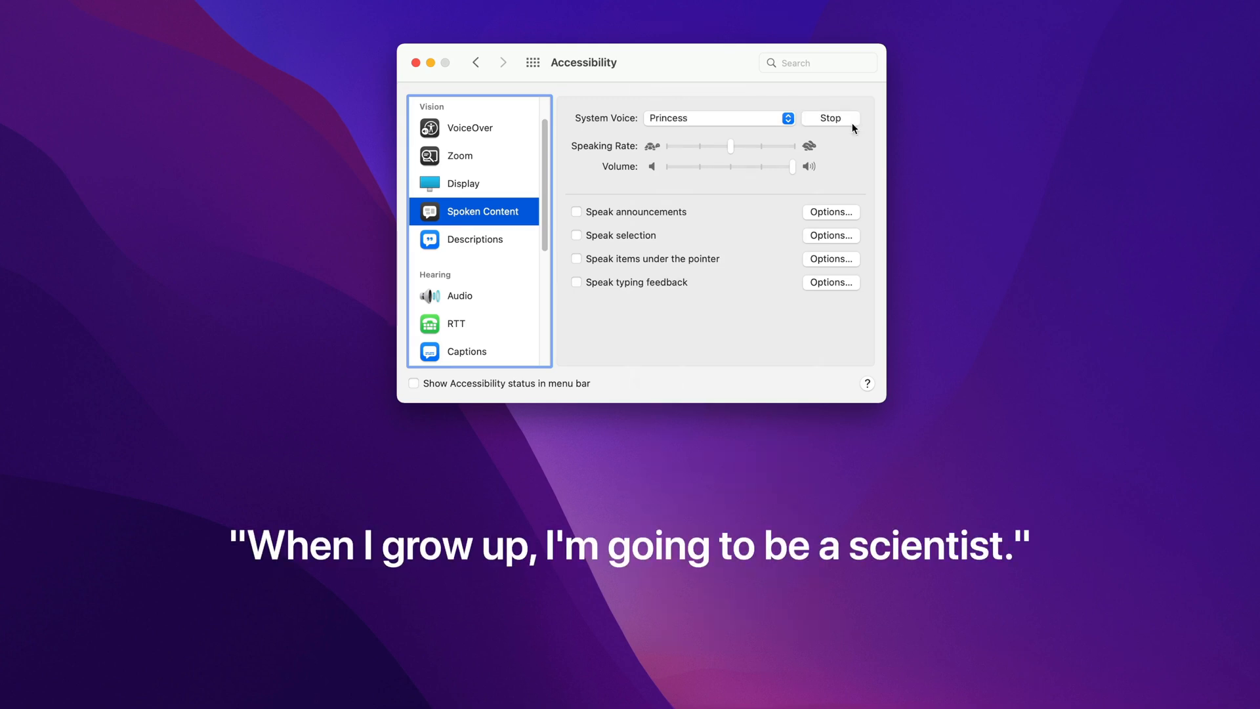